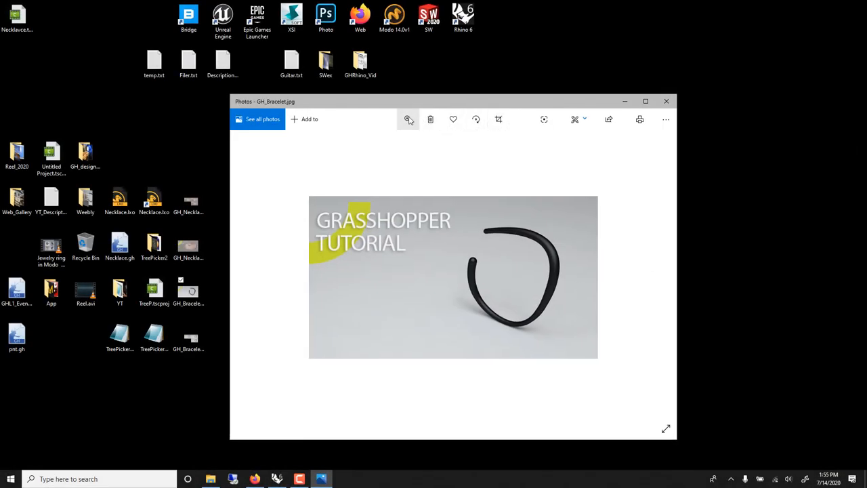
Step: Inspect the Curve and Range components and raise the Range step count via its slider
click(408, 119)
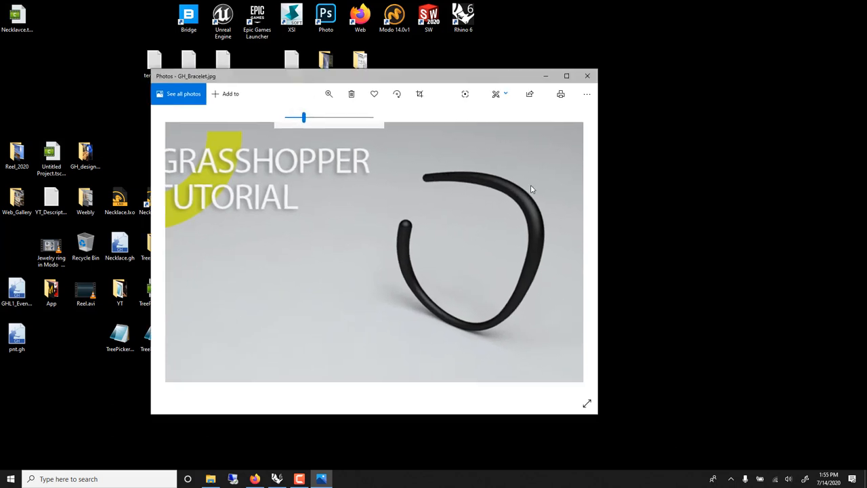
mouse_move(506, 306)
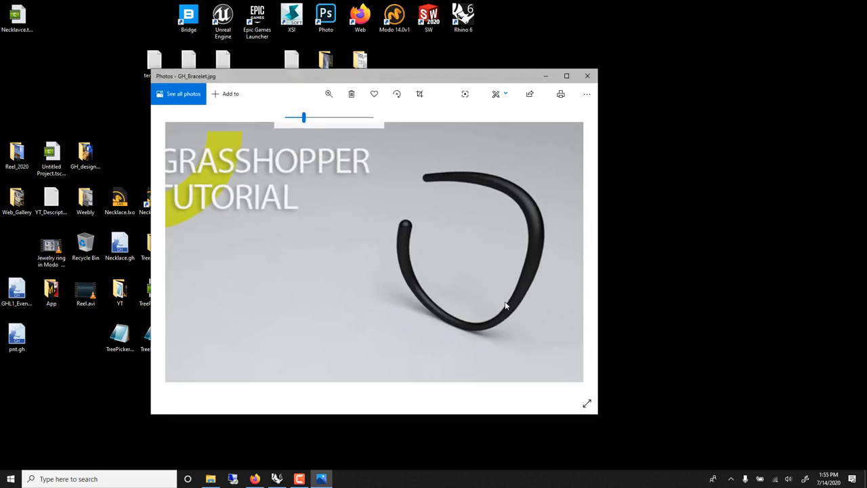
mouse_move(447, 301)
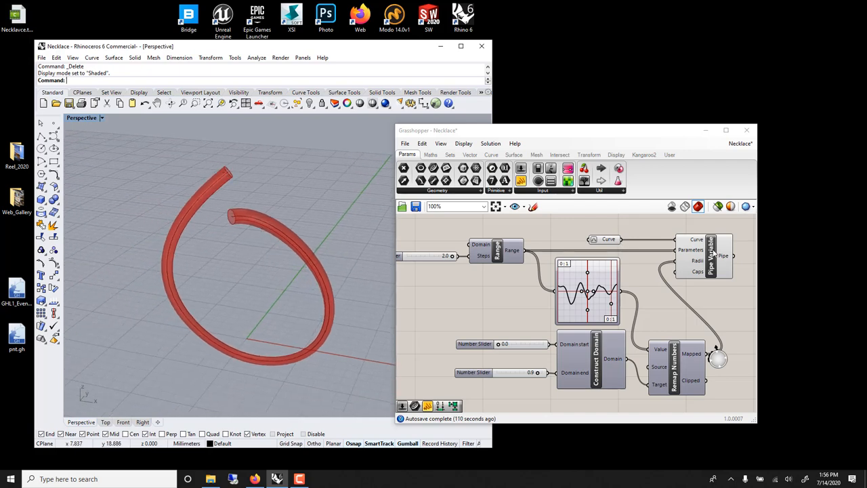
click(705, 256)
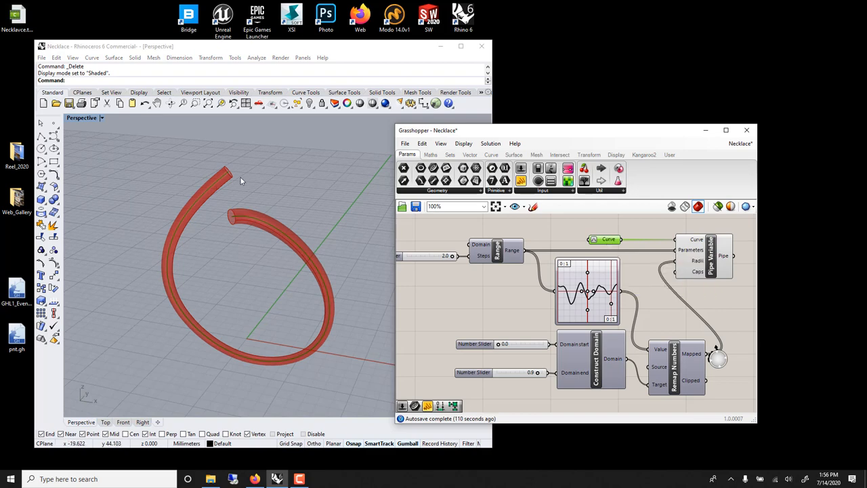
mouse_move(214, 179)
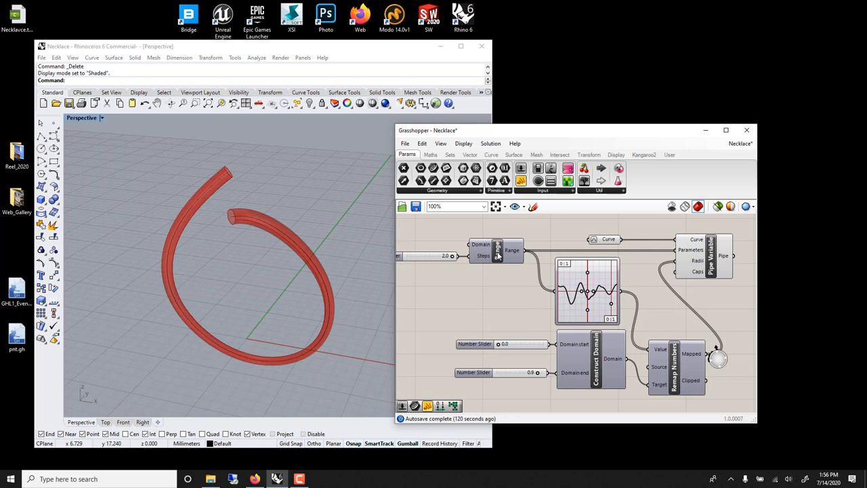
click(512, 250)
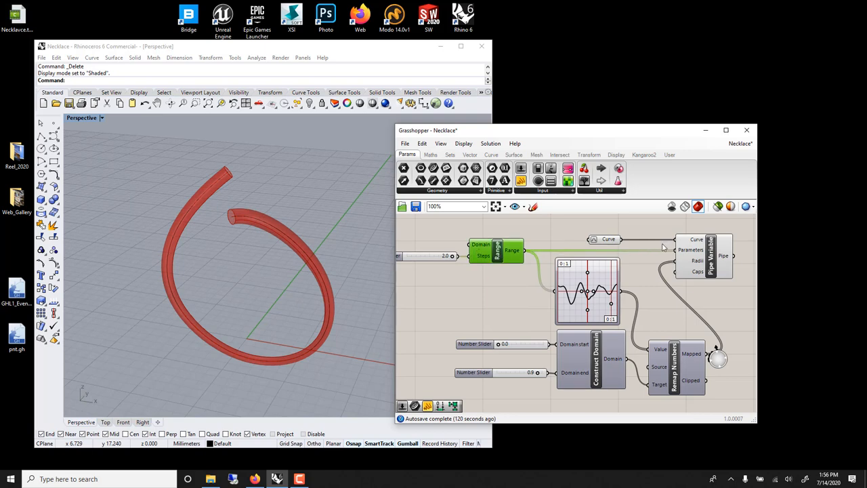
mouse_move(277, 228)
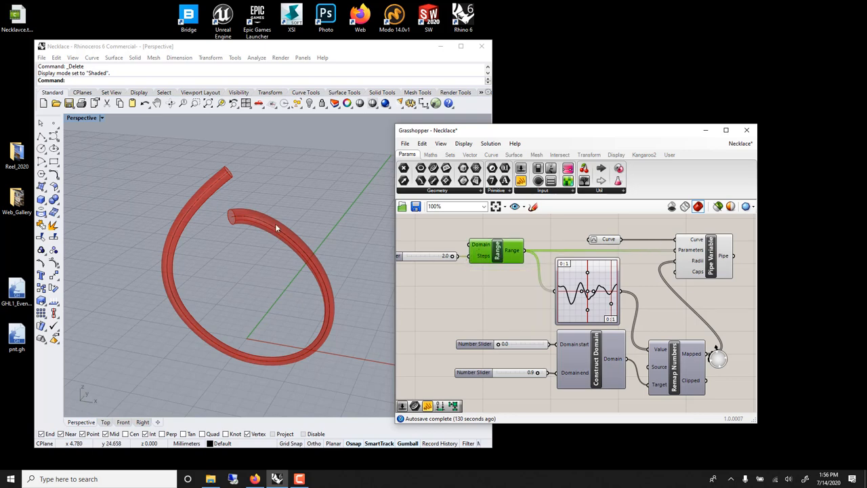
mouse_move(228, 176)
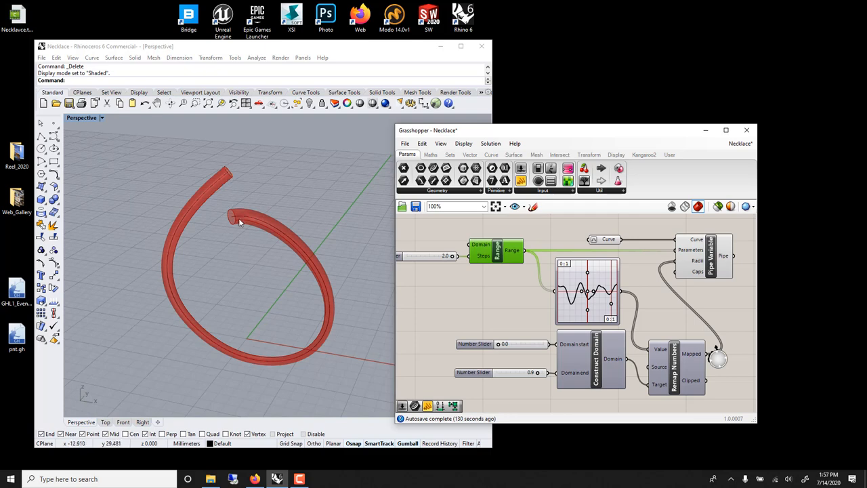
click(420, 255)
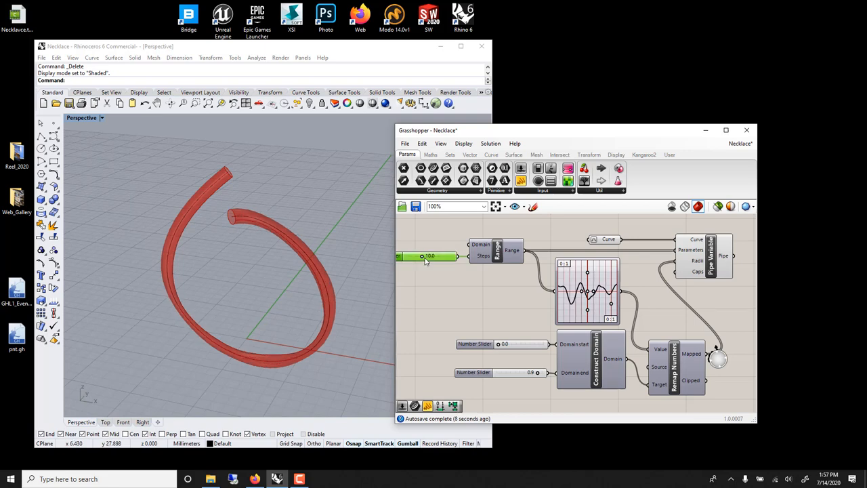
drag(420, 256, 447, 256)
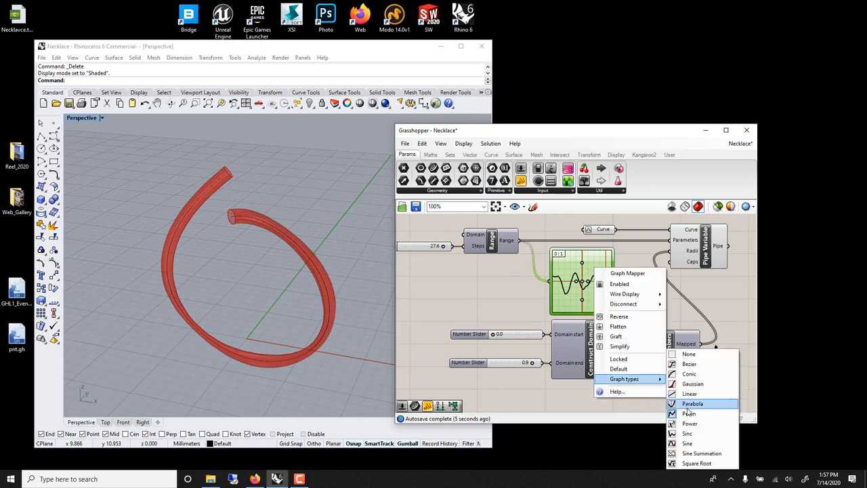
Step: Switch the Graph Mapper curve shape and adjust the minimum-radius slider
click(692, 404)
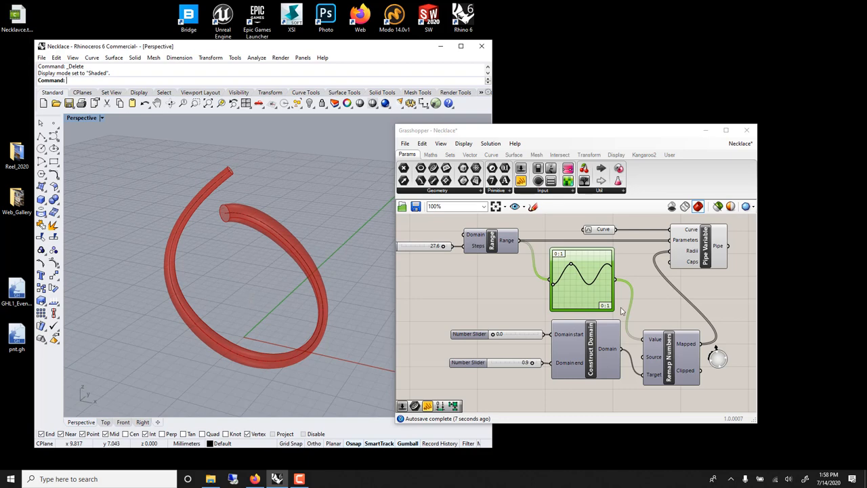
click(674, 351)
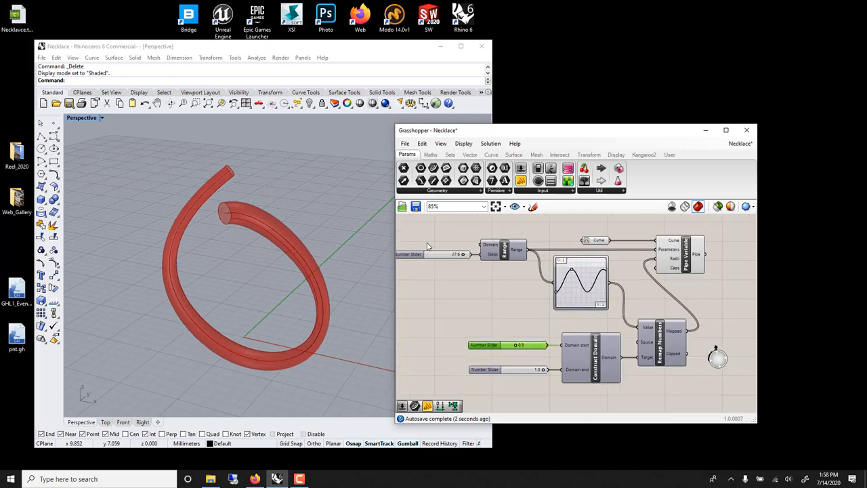
scroll(down, 3)
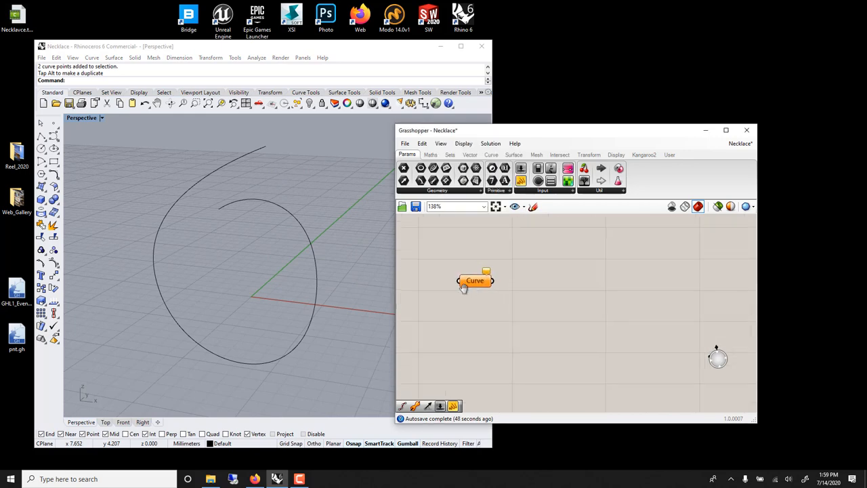
Step: Assign the Rhino spiral to the Curve parameter via Set one Curve
right_click(474, 279)
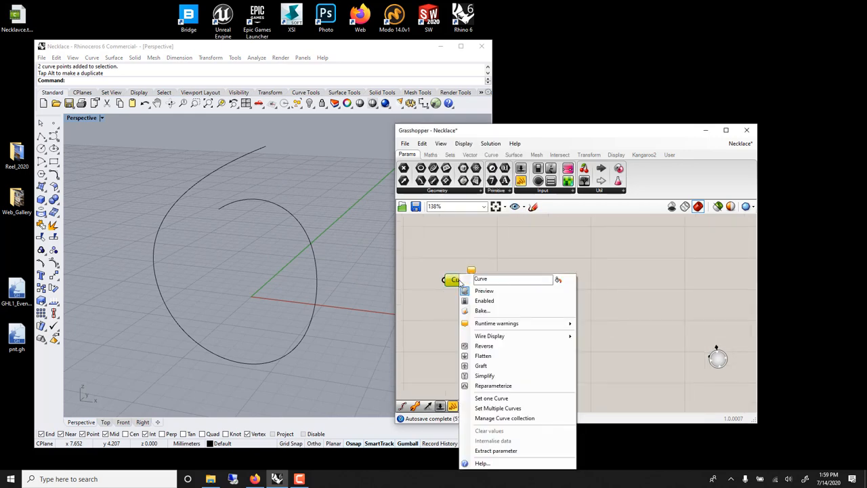
mouse_move(490, 398)
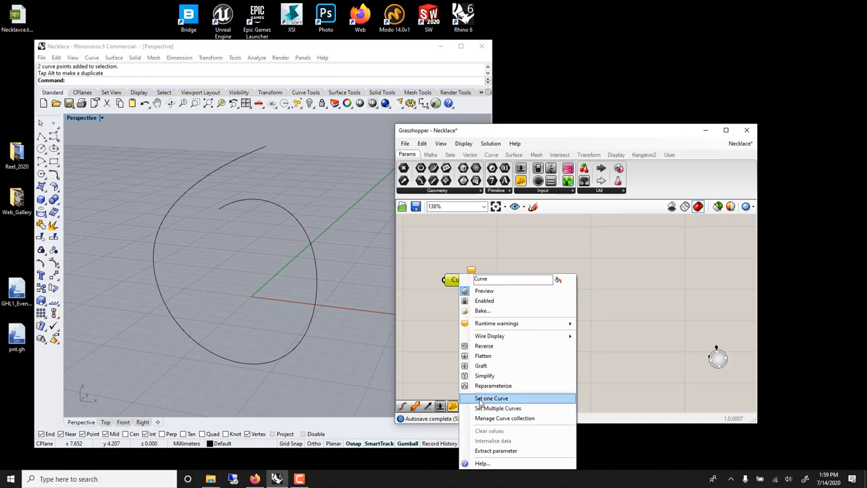
click(491, 399)
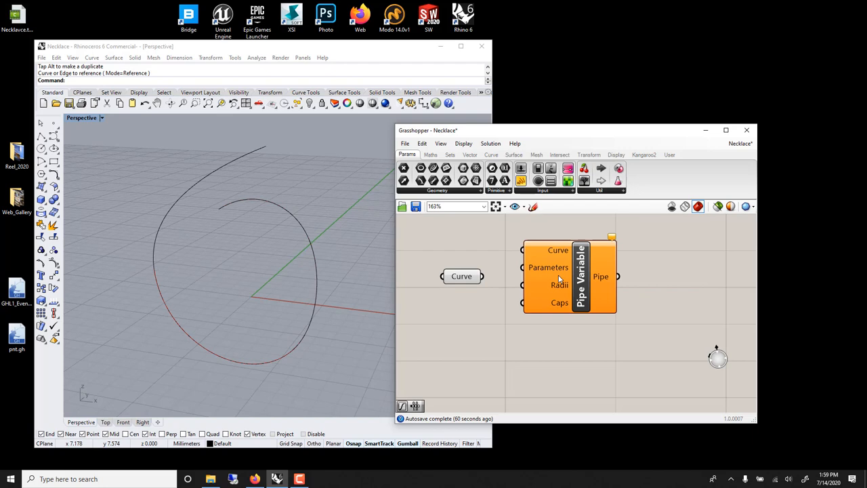
Step: Wire the Curve parameter into Pipe Variable and bring up the search to add Range and a slider
drag(569, 274, 636, 301)
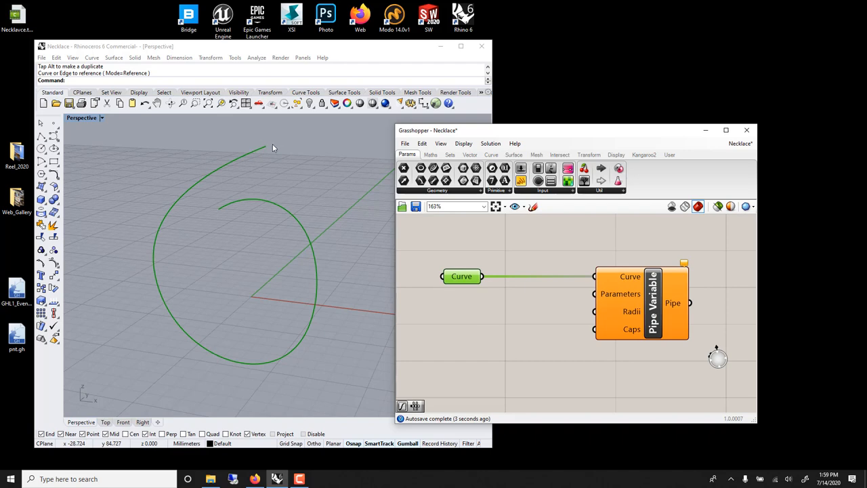
right_click(461, 276)
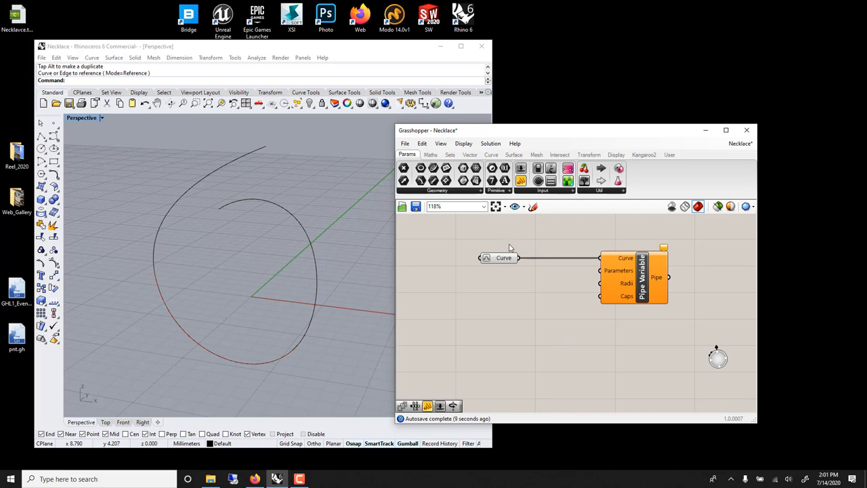
mouse_move(322, 200)
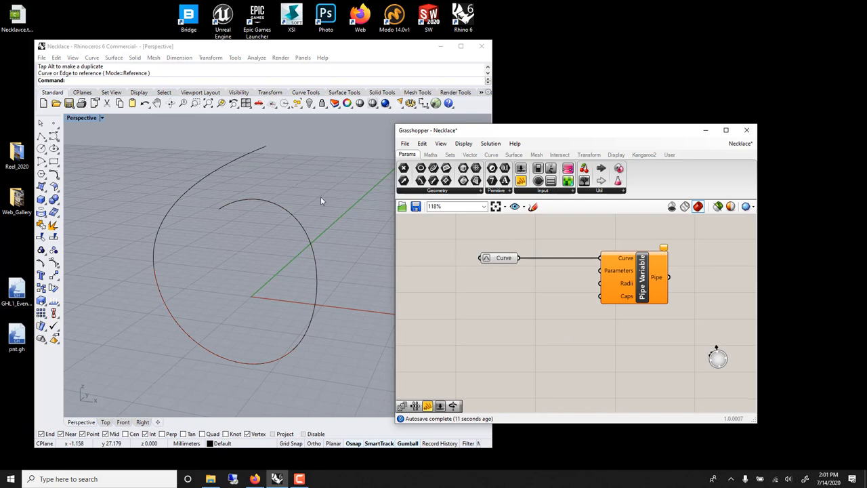
mouse_move(154, 271)
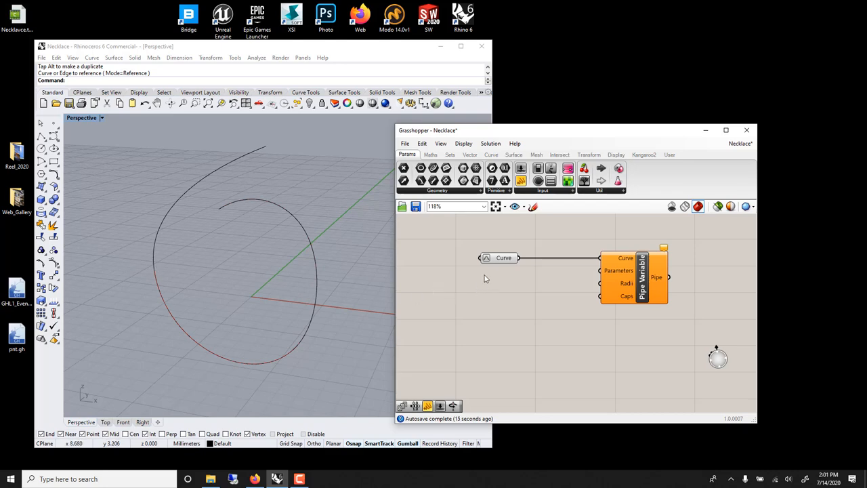
mouse_move(490, 274)
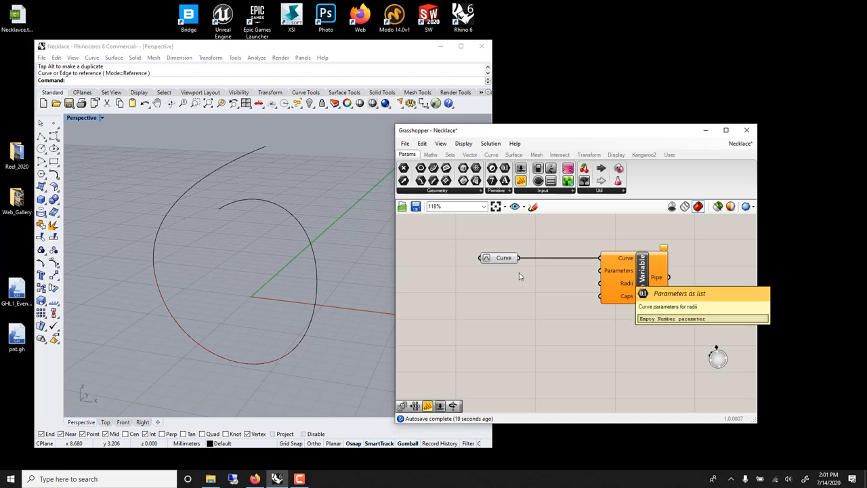
double_click(483, 268)
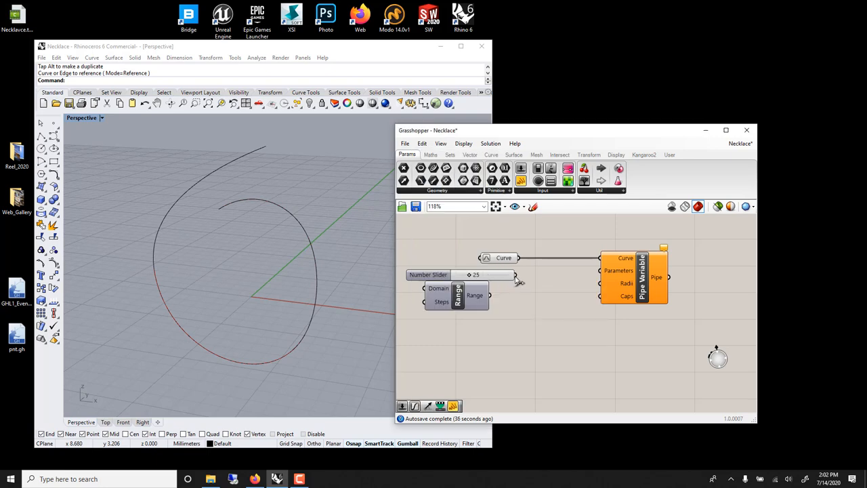
Step: Feed the slider into Range Steps and Range into Pipe Variable Parameters
drag(466, 295, 540, 323)
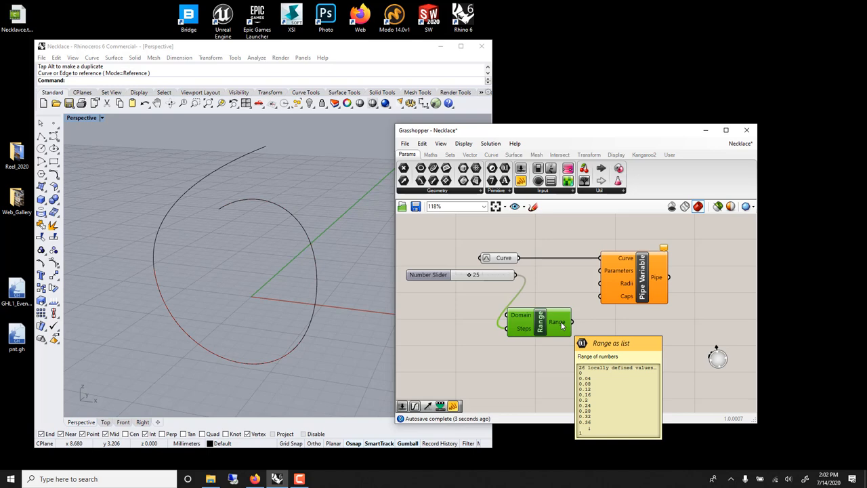
mouse_move(458, 273)
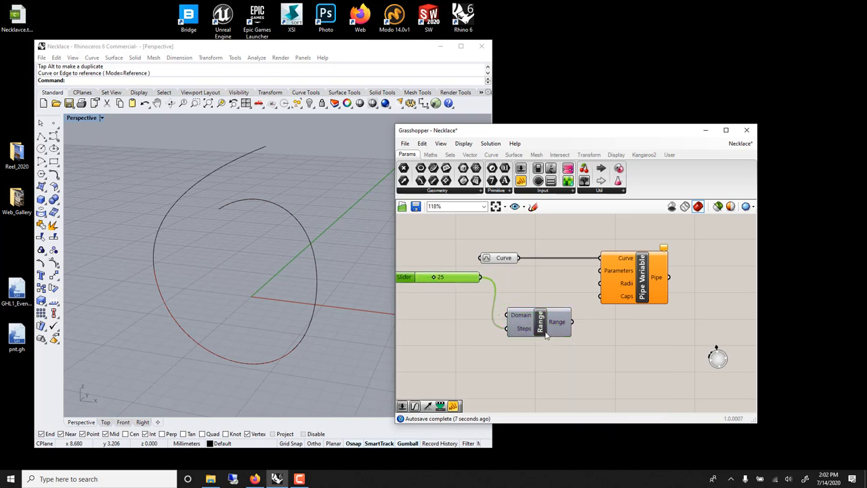
drag(541, 321, 522, 273)
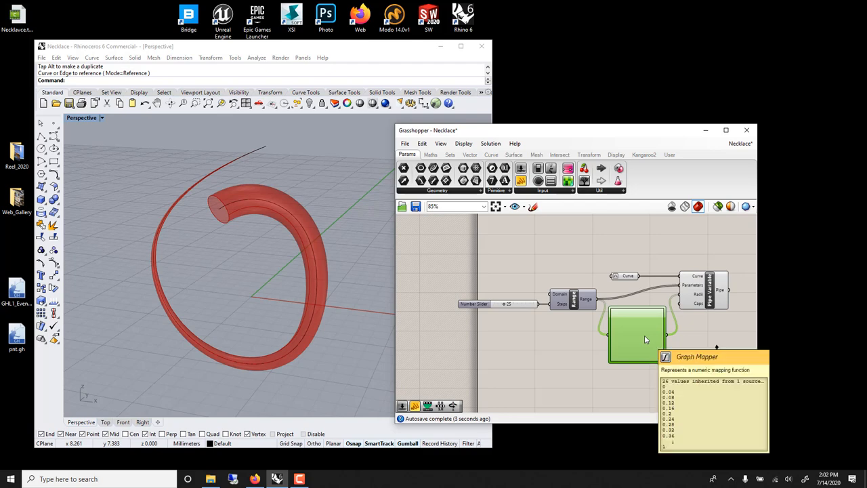
Step: Set the Graph Mapper to a Bezier graph and route Range through it into the pipe radii
right_click(644, 339)
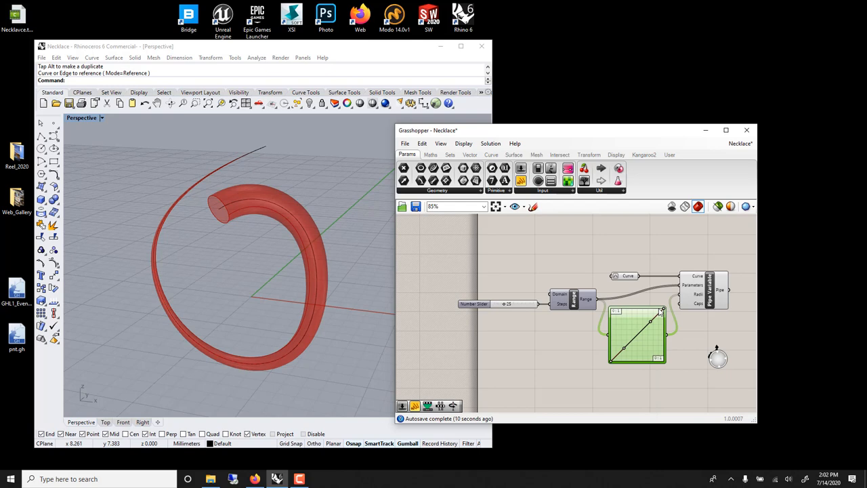
drag(662, 313, 612, 363)
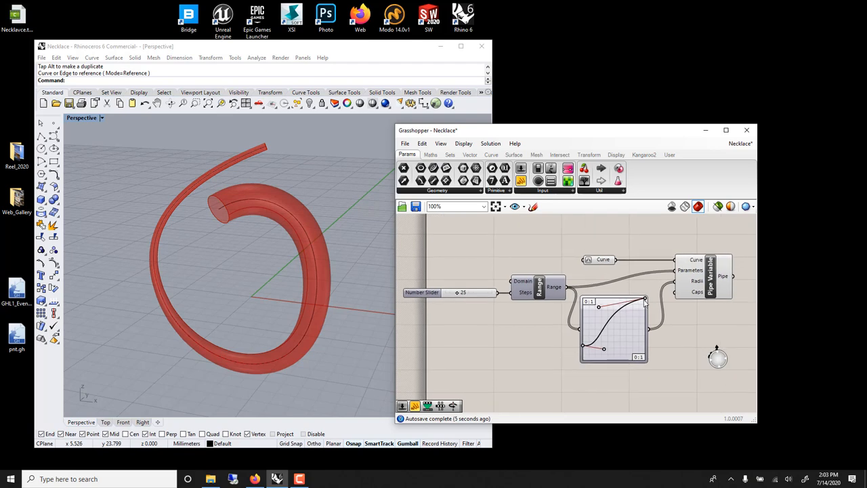
click(613, 329)
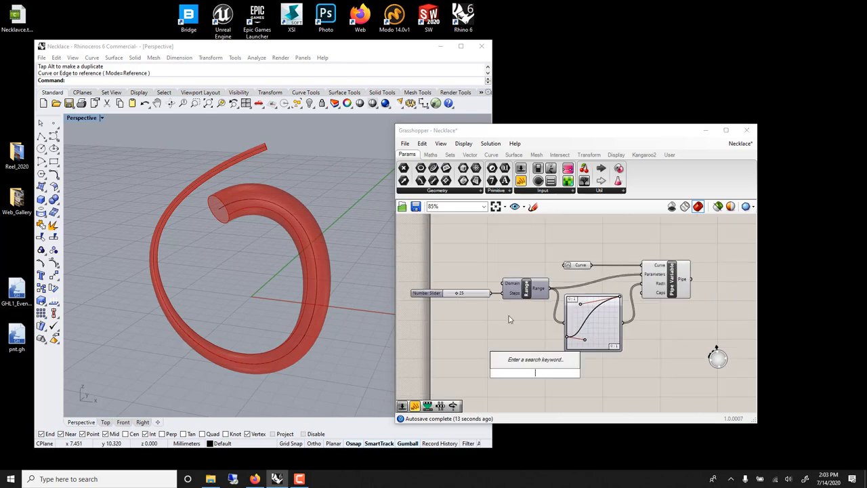
Step: Add Construct Domain for the Remap and drag the graph handles to thin the taper
text(const)
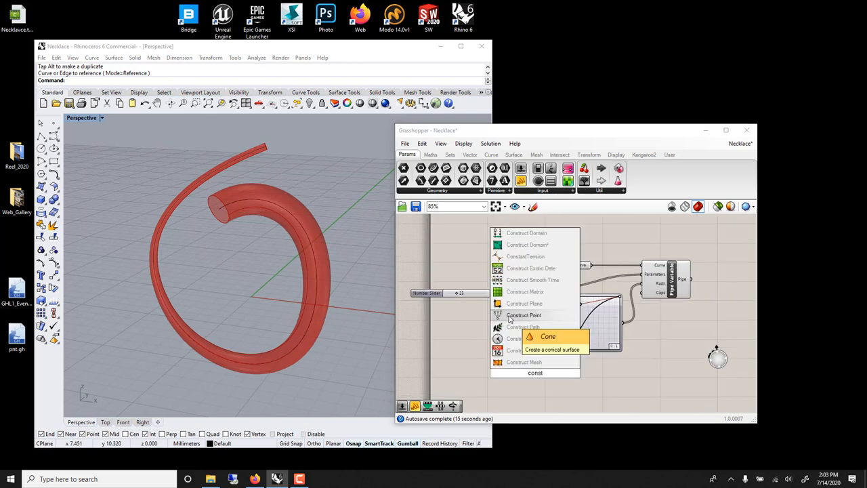
mouse_move(526, 233)
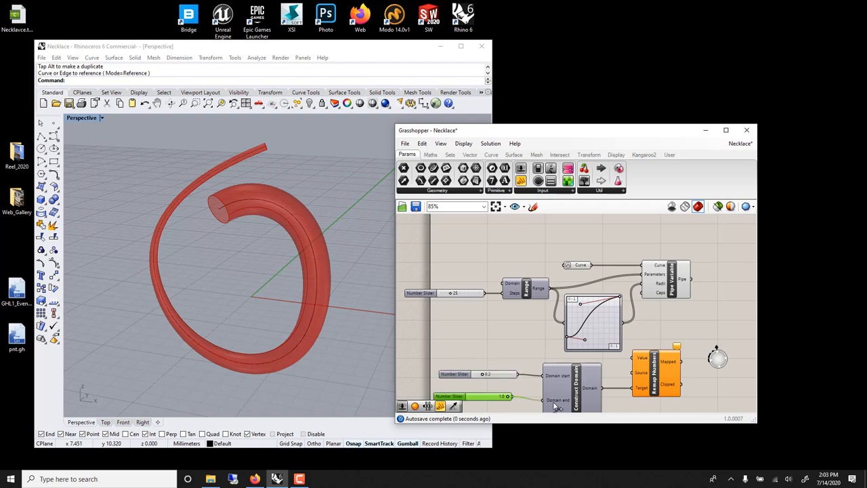
mouse_move(626, 330)
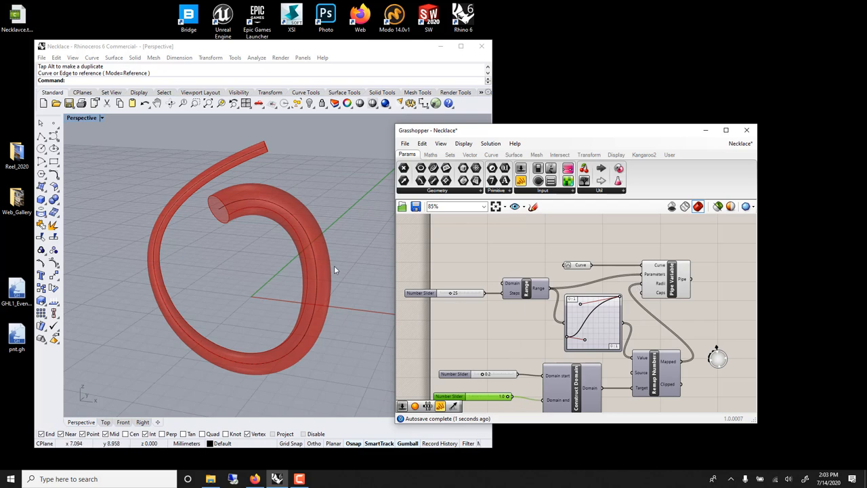
drag(580, 311, 612, 325)
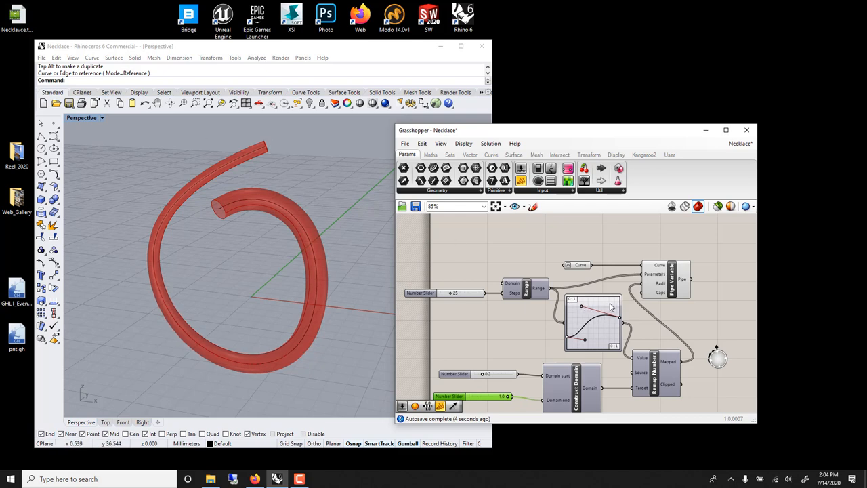
mouse_move(661, 293)
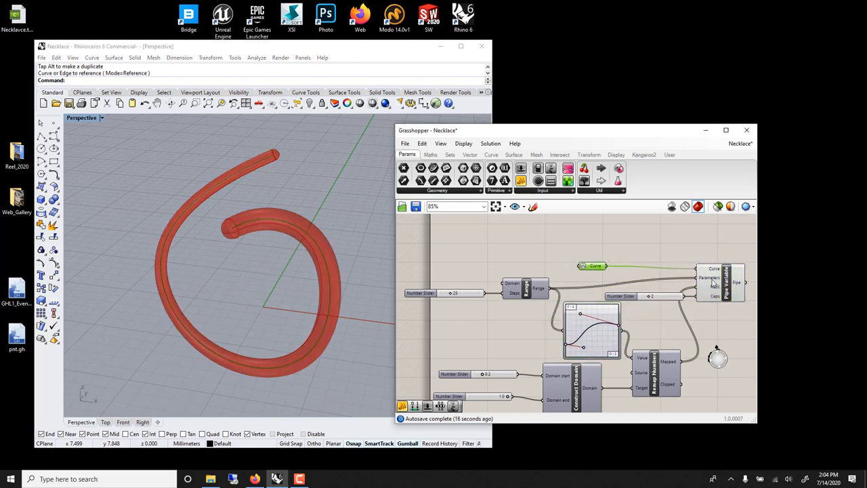
Step: Review the Pipe Variable Caps input options for rounded ends
right_click(718, 278)
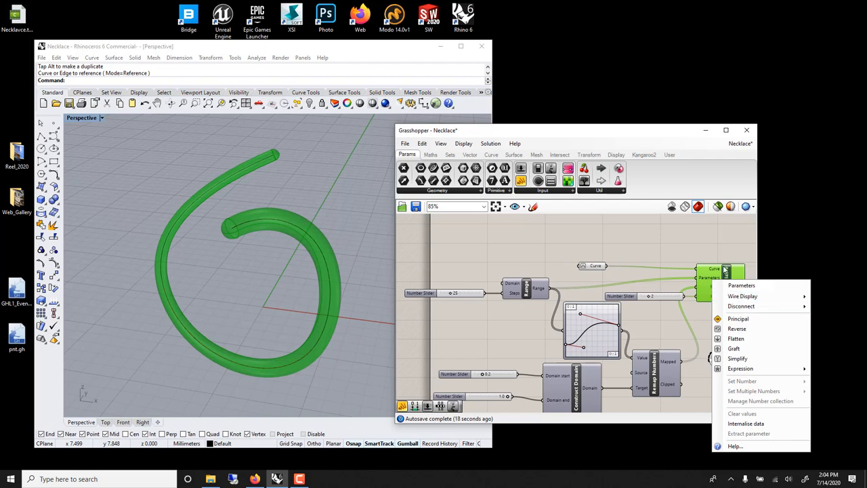